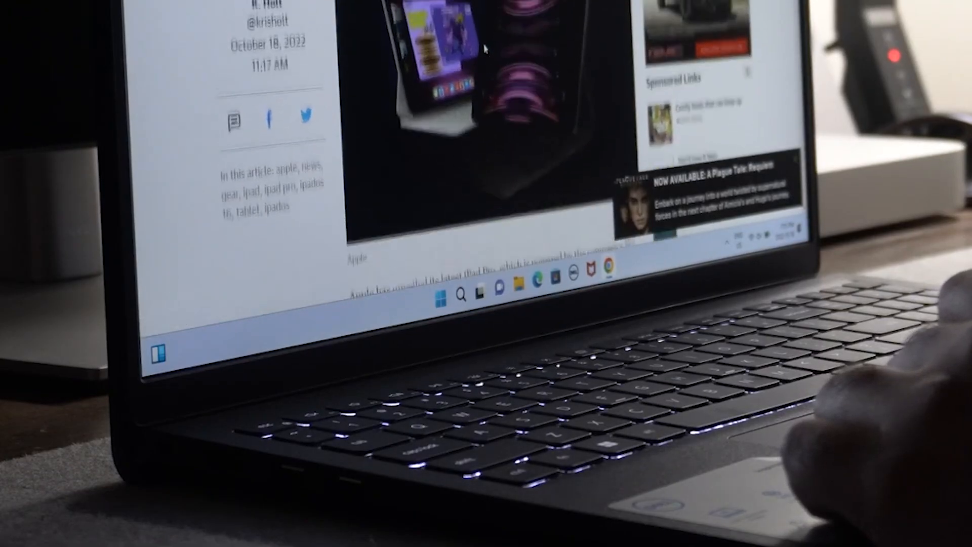
pyautogui.scroll(-3)
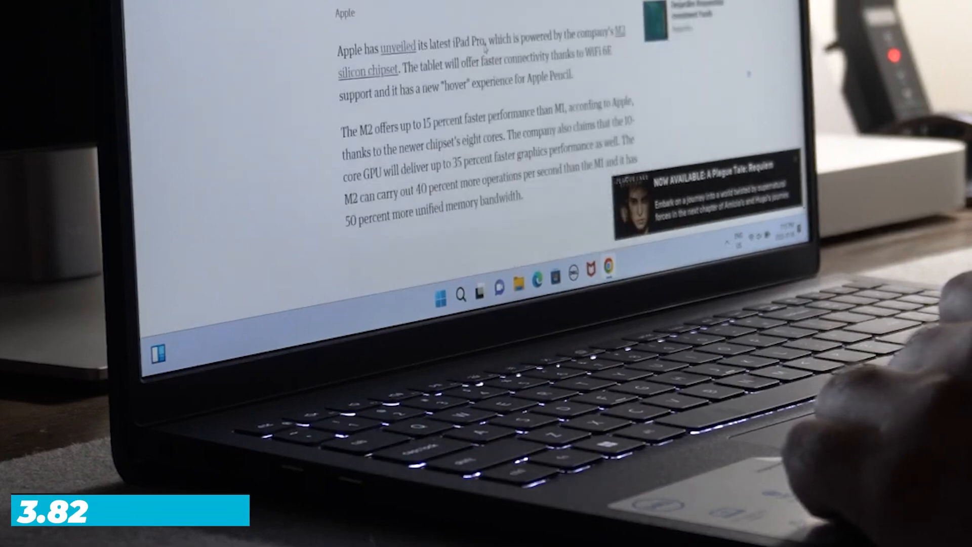
pyautogui.scroll(-3)
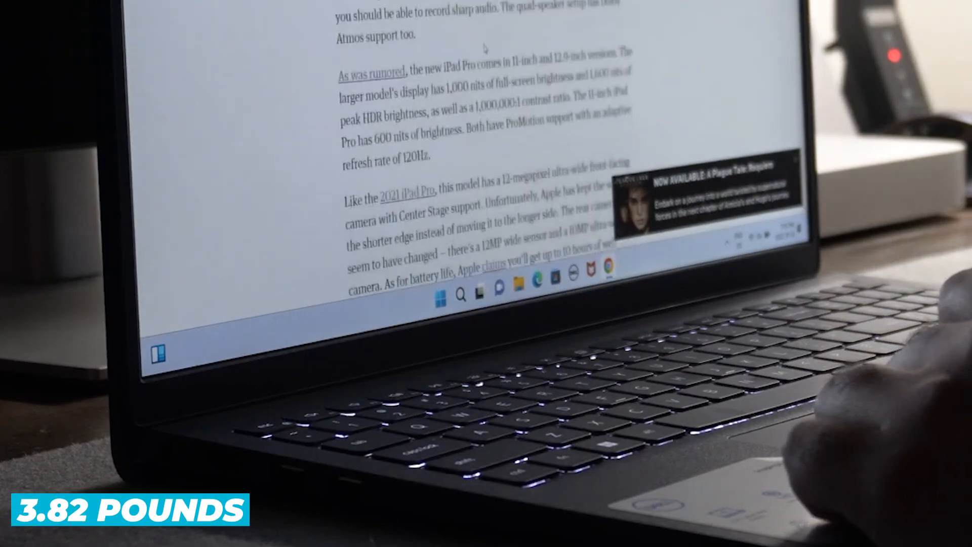
pyautogui.scroll(-3)
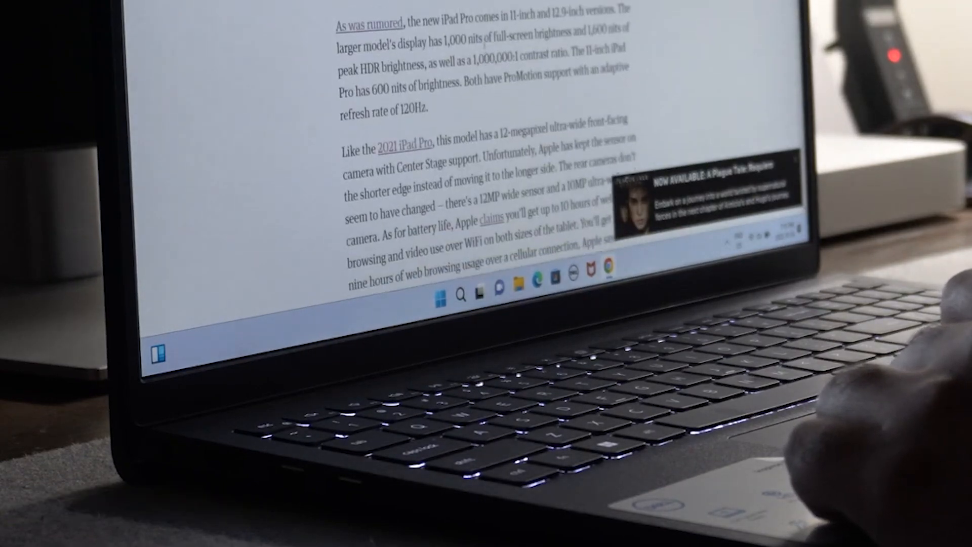
pyautogui.scroll(-3)
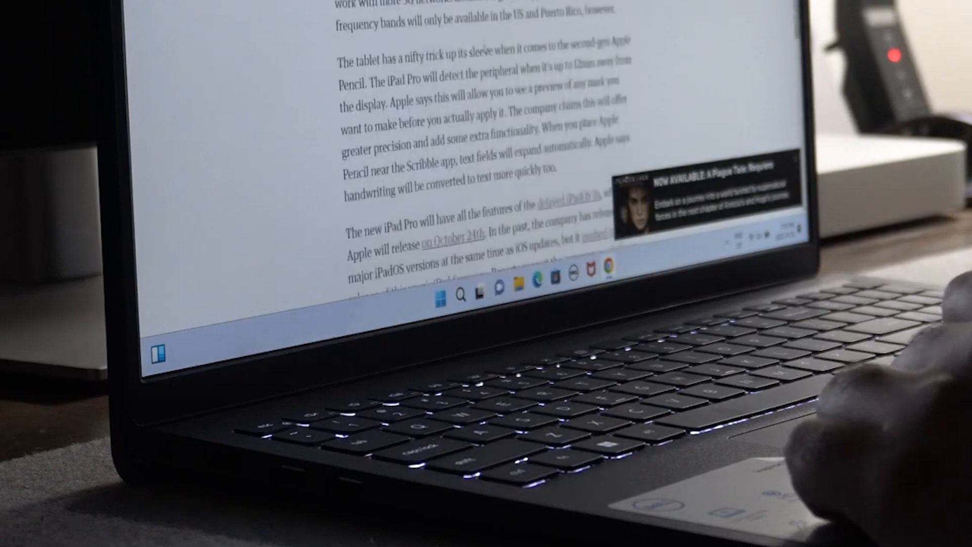
pyautogui.scroll(-3)
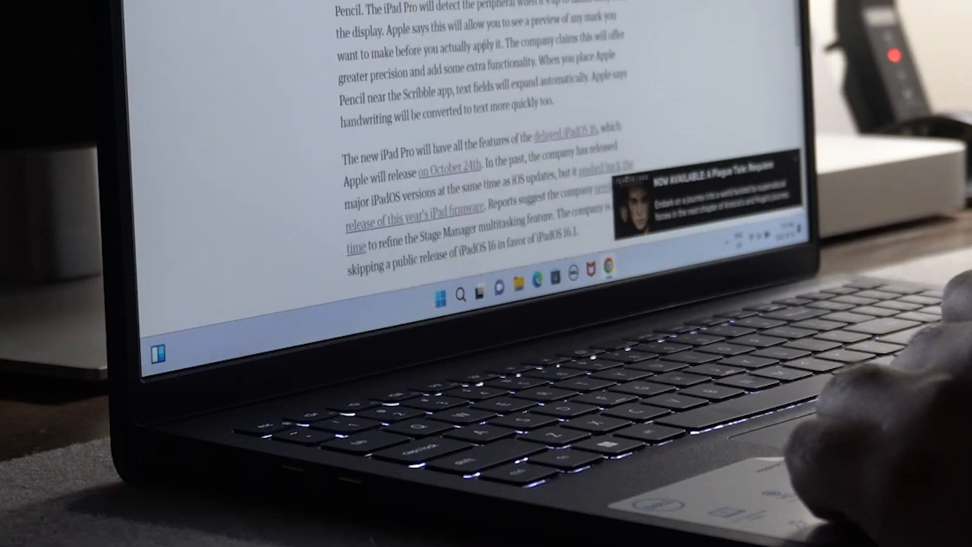
pyautogui.scroll(-3)
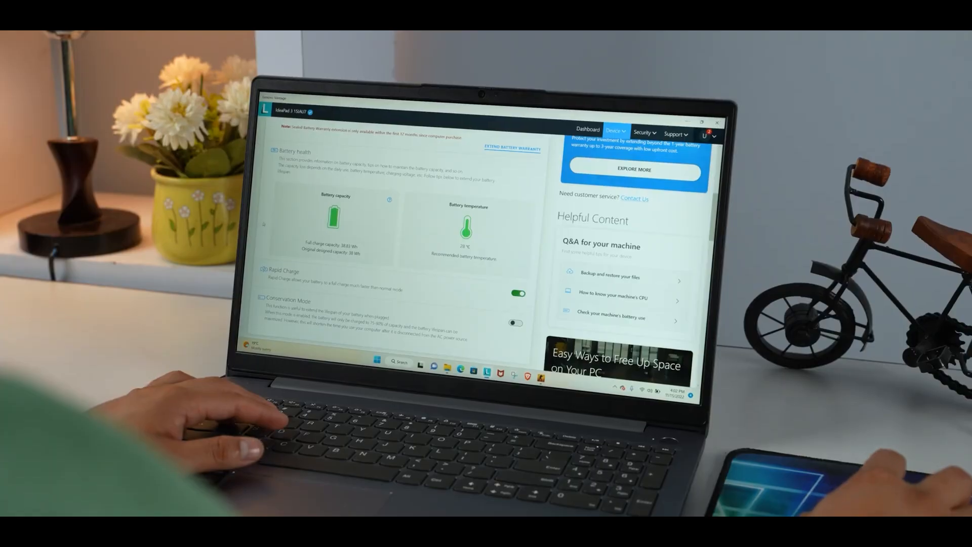
pyautogui.scroll(-3)
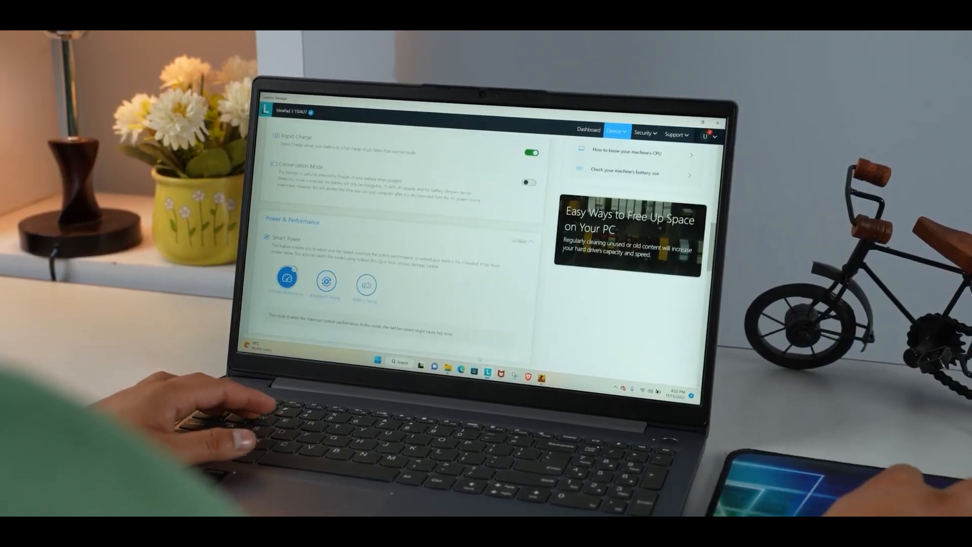